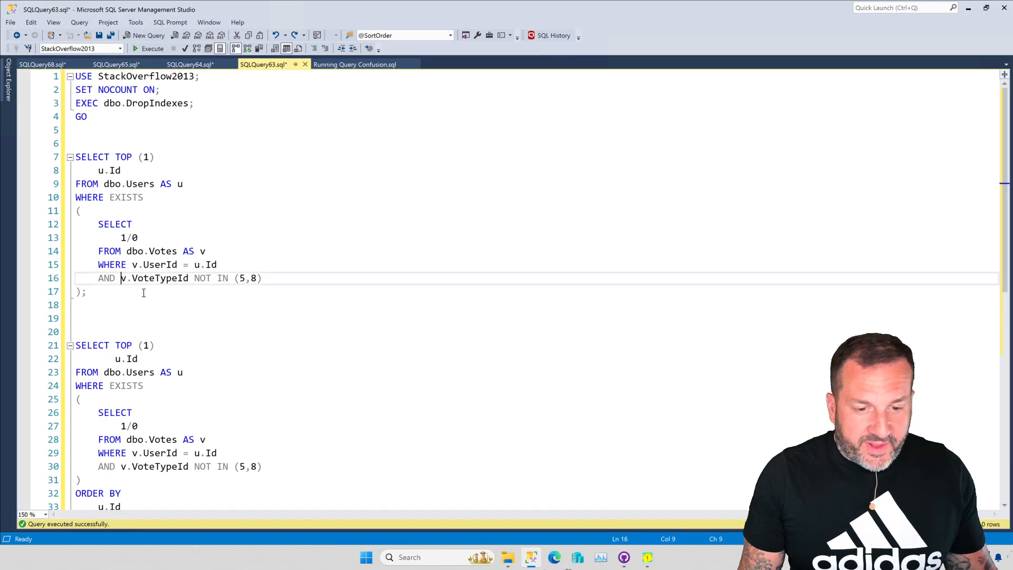
# Step: Align v.VoteTypeId under v.UserId after AND in the second query's EXISTS subquery
pyautogui.scroll(-3)
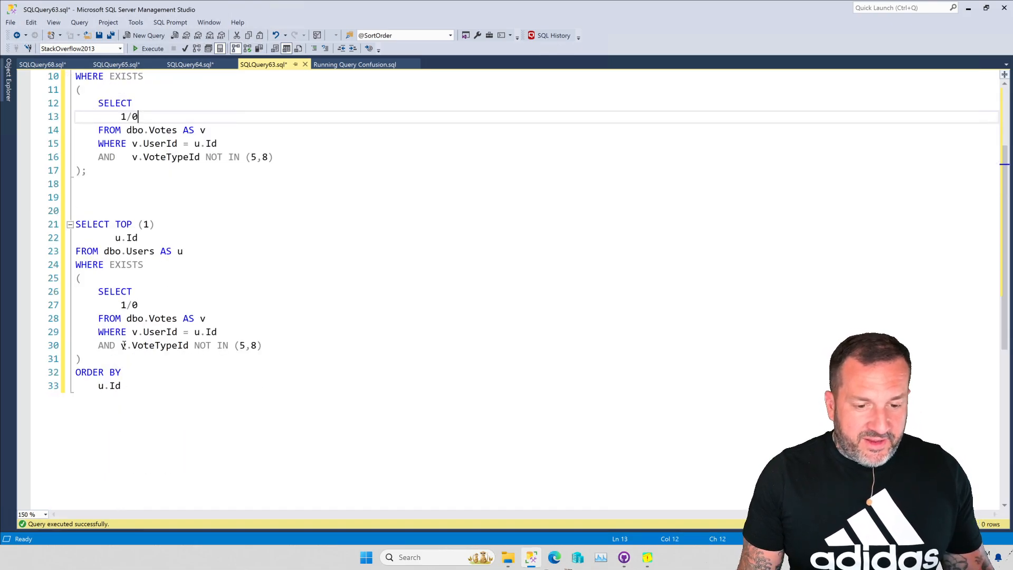
pyautogui.click(79, 278)
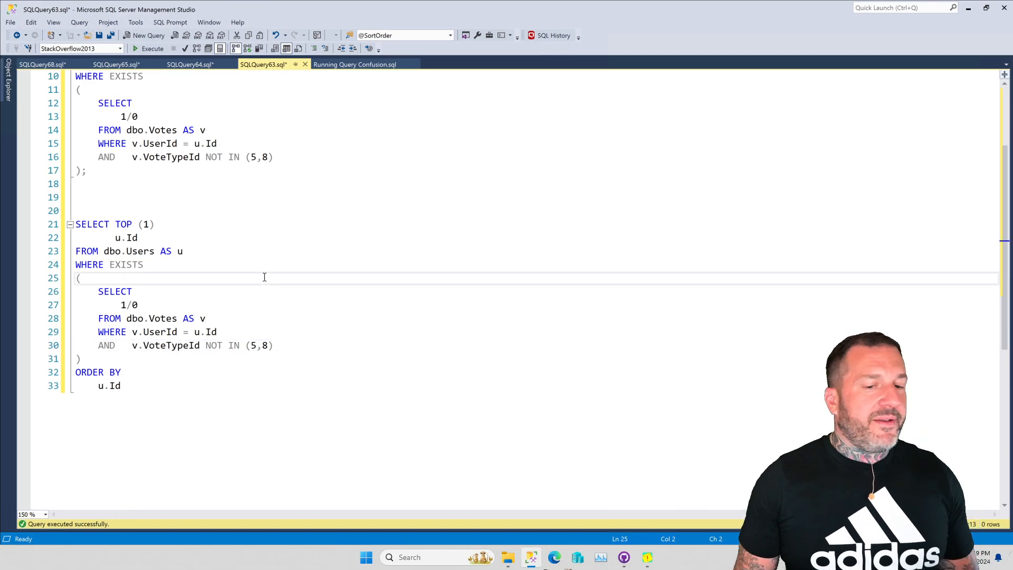
pyautogui.scroll(3)
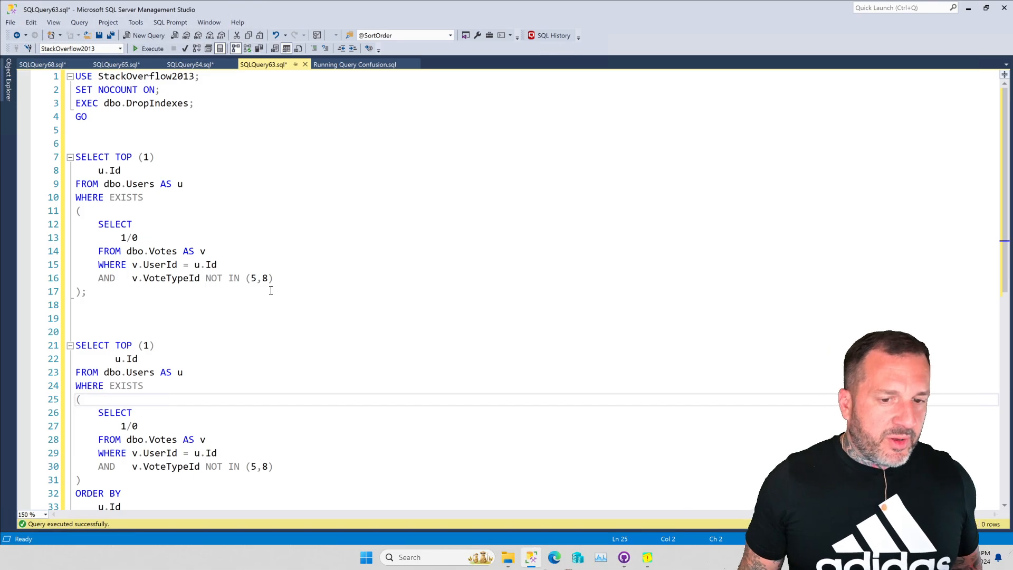
pyautogui.moveTo(326, 266)
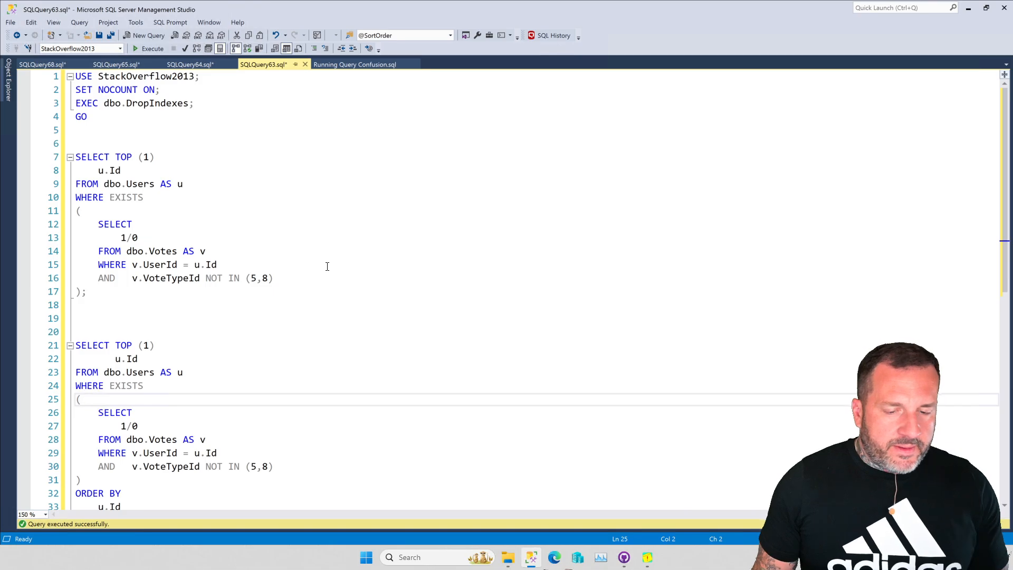
pyautogui.scroll(-3)
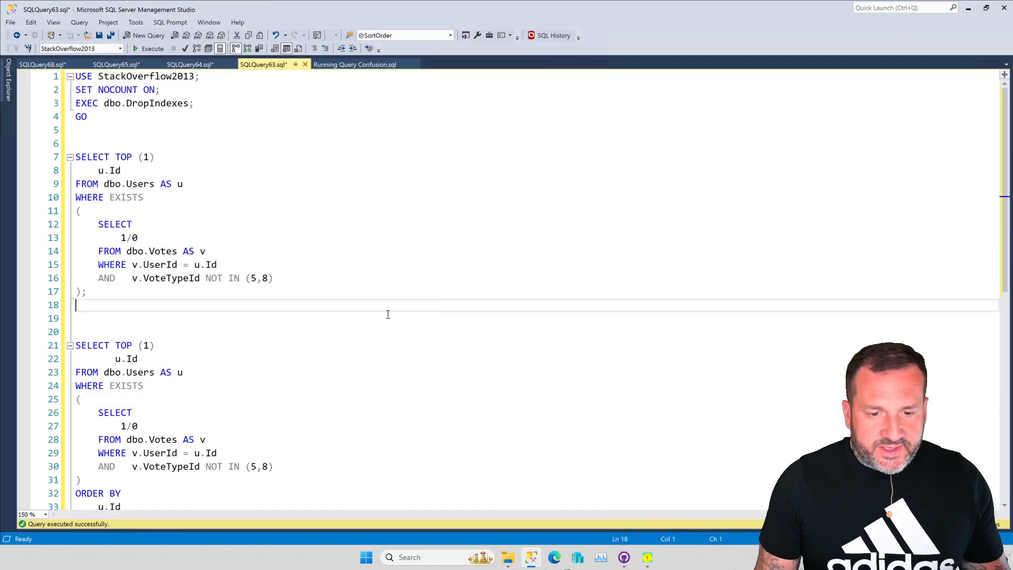
pyautogui.scroll(-3)
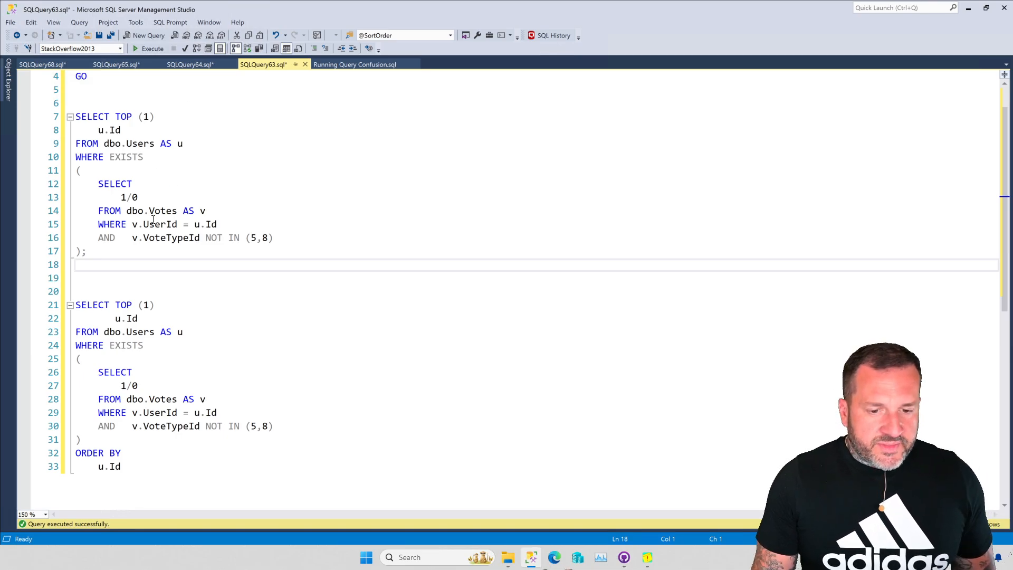
pyautogui.moveTo(409, 415)
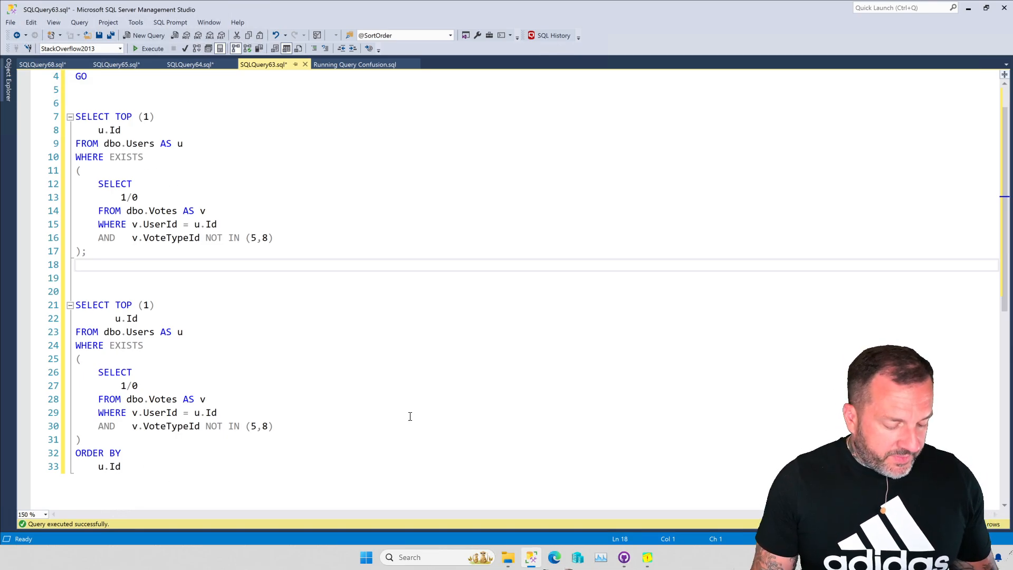
# Step: Execute both TOP (1) EXISTS queries with actual plans and view the Execution plan results
pyautogui.click(153, 49)
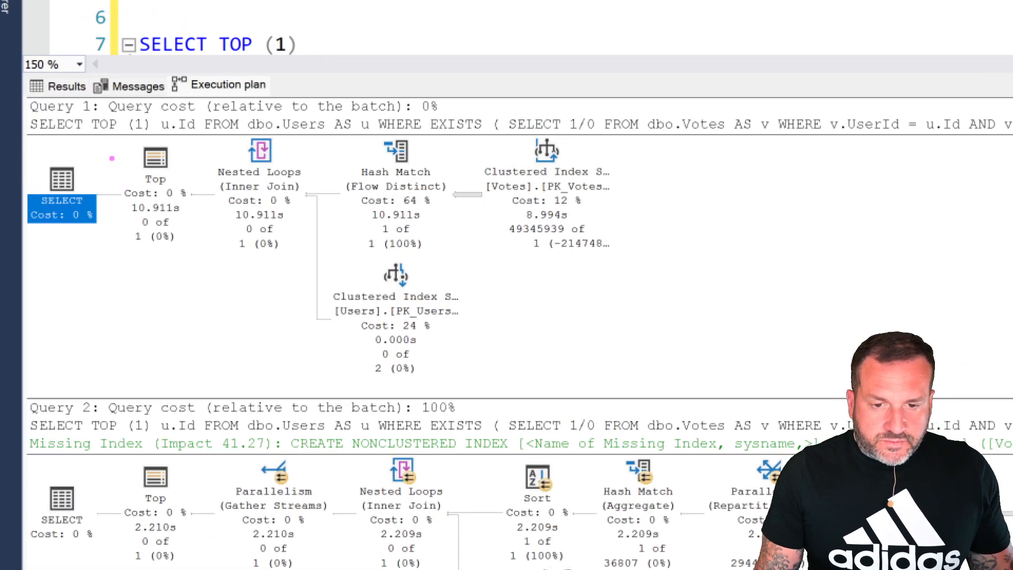
pyautogui.click(155, 158)
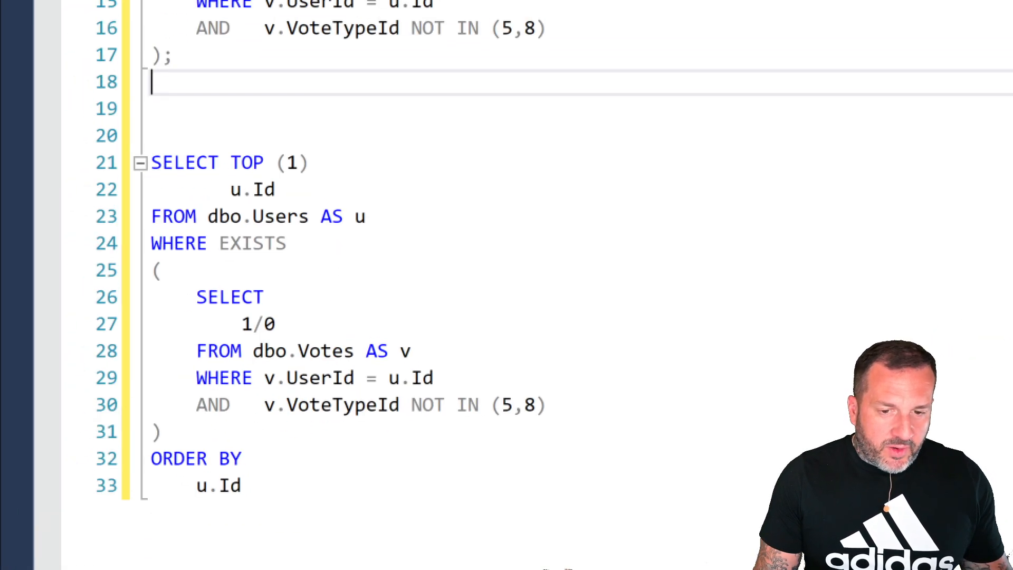
# Step: Re-indent the second query's u.Id and rerun both queries, each returning an empty Id result
pyautogui.doubleClick(253, 189)
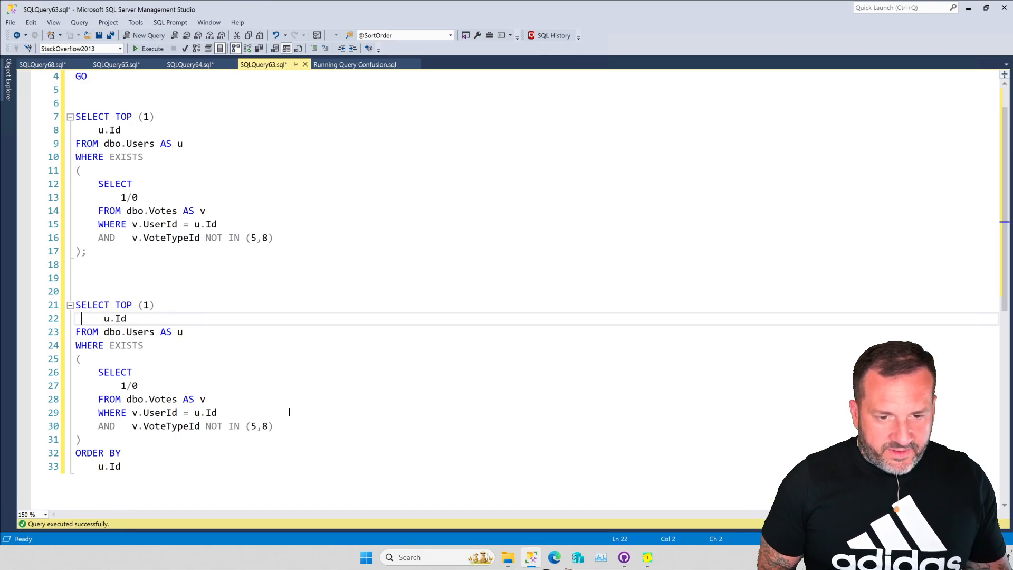
pyautogui.write('\\')
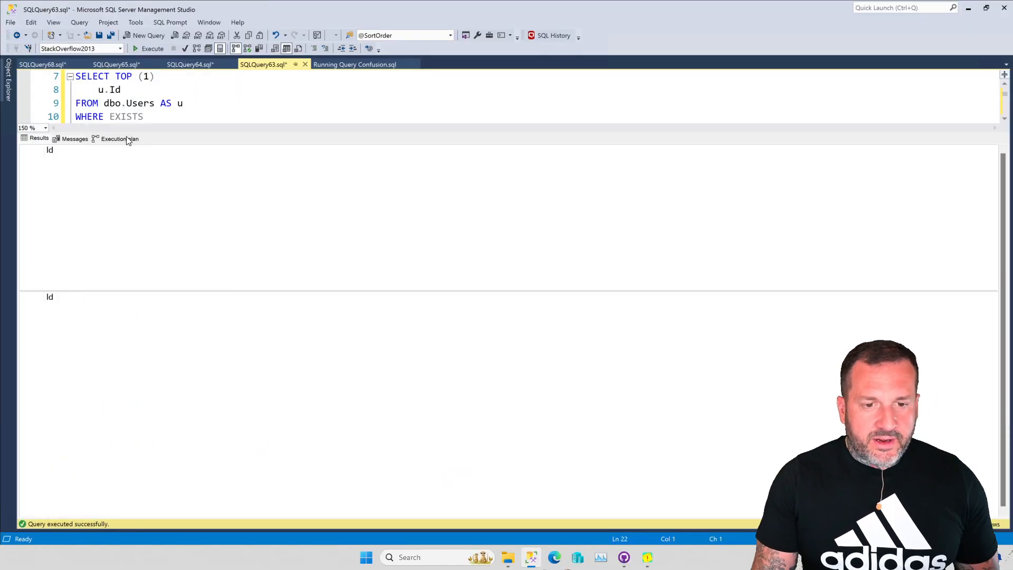
# Step: View both plans: serial Hash Match versus parallel Sort with missing index suggestion on Votes (VoteTypeId)
pyautogui.click(120, 137)
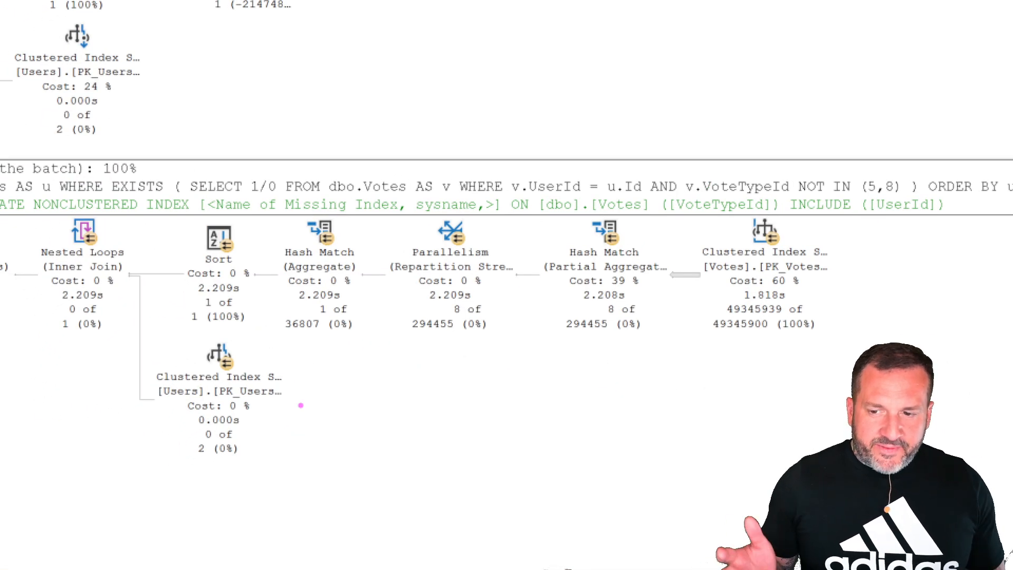
pyautogui.moveTo(684, 299)
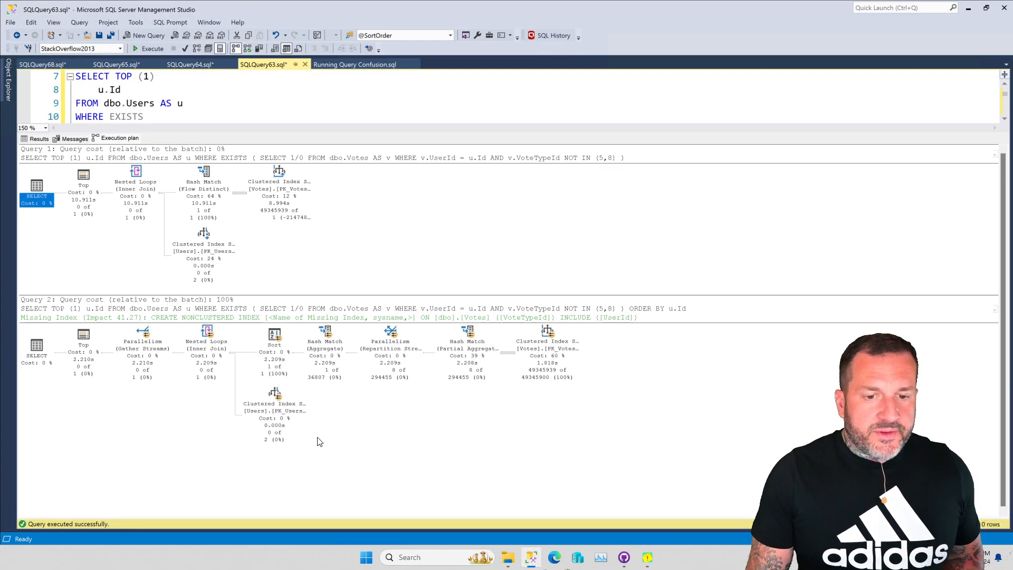
pyautogui.moveTo(244, 493)
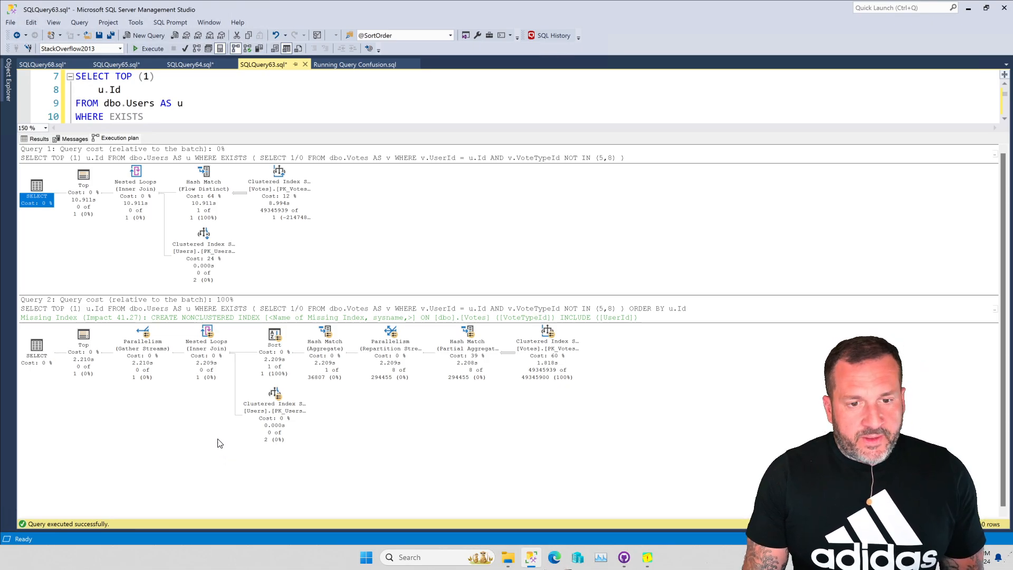
pyautogui.moveTo(389, 341)
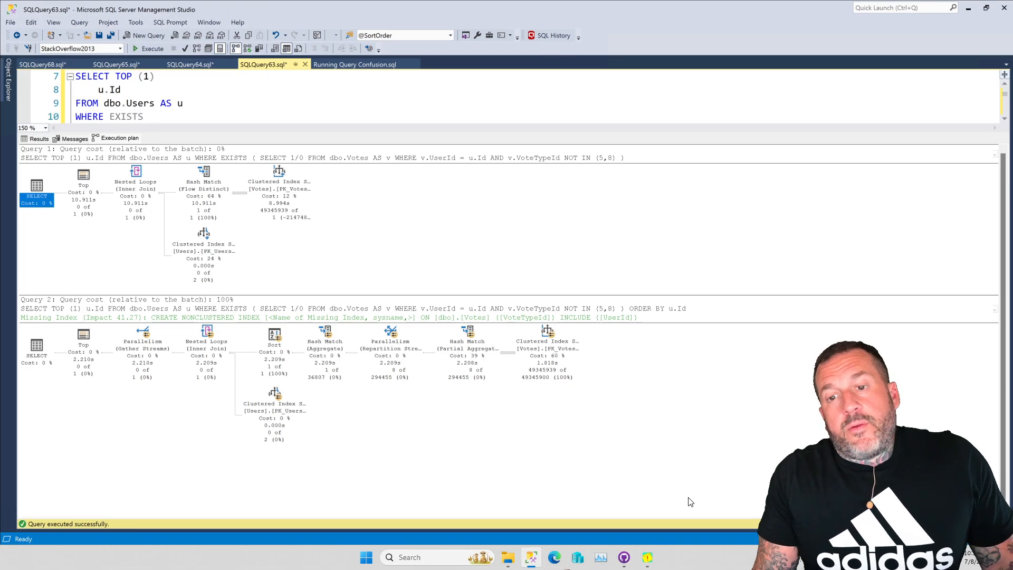
pyautogui.moveTo(244, 394)
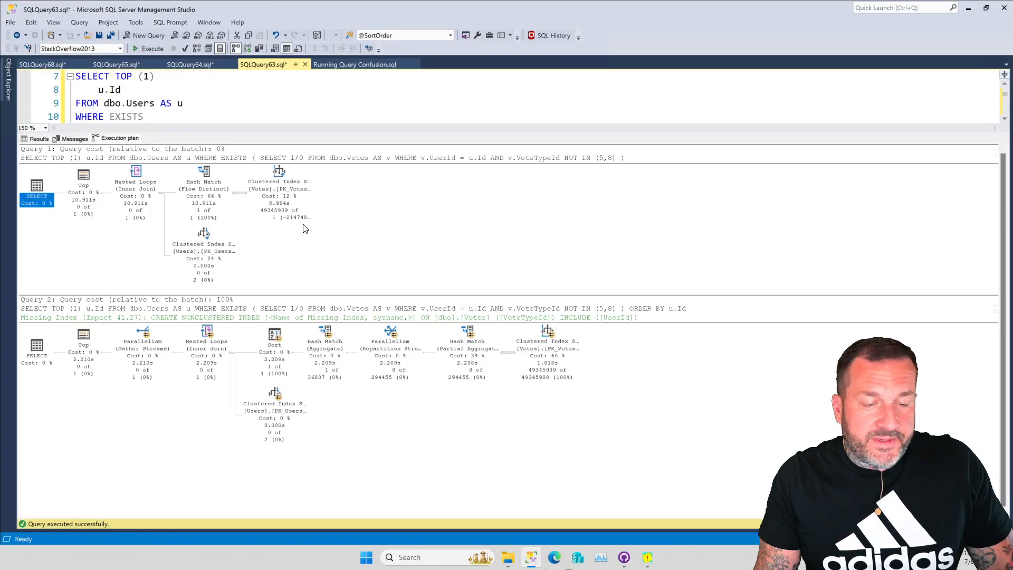
pyautogui.moveTo(289, 228)
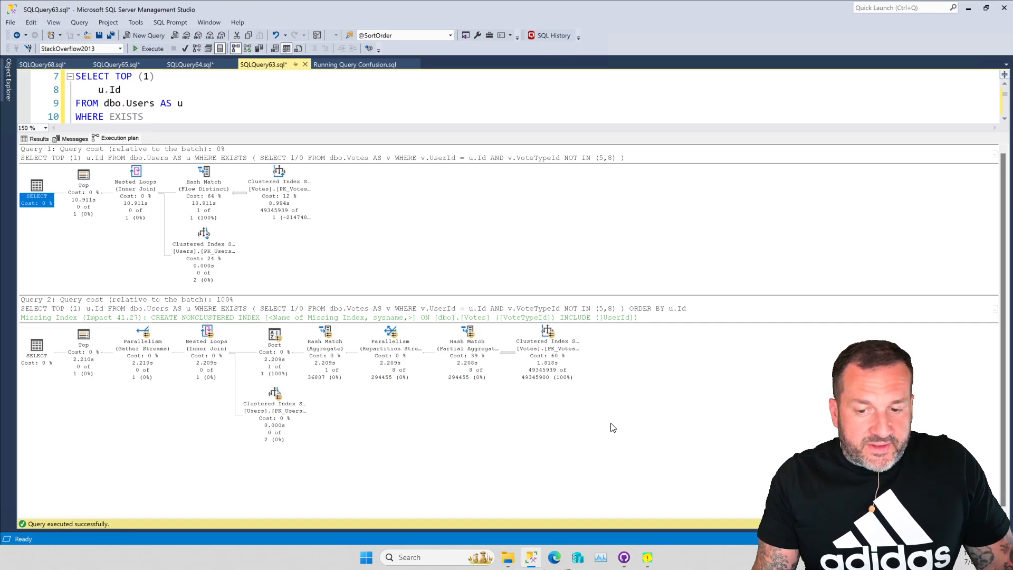
pyautogui.moveTo(649, 437)
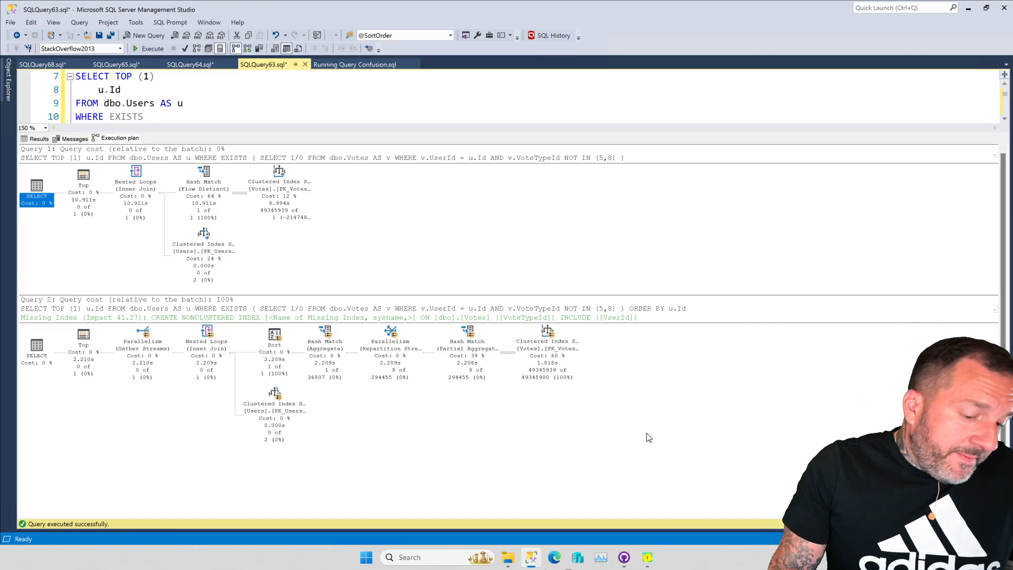